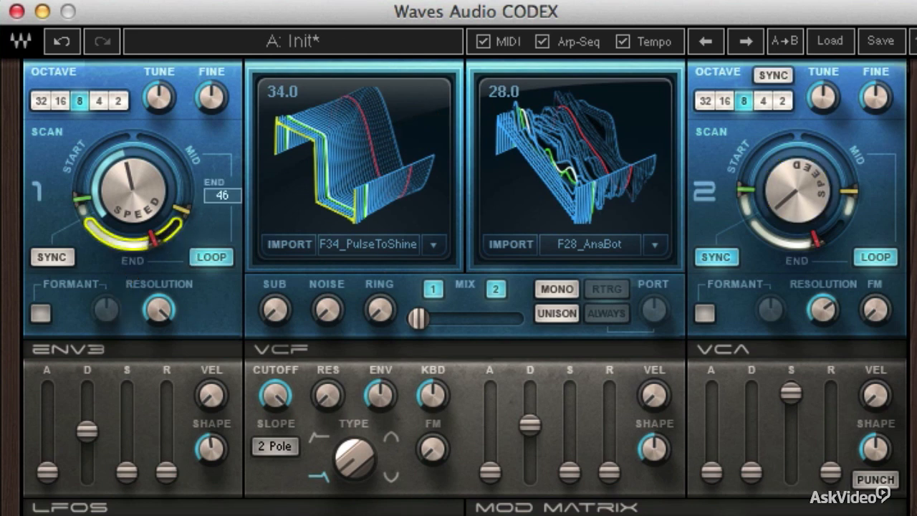
Drag oscillator 1's Scan End handle to about 46 to close the loop.
left_click_drag(165, 236, 176, 229)
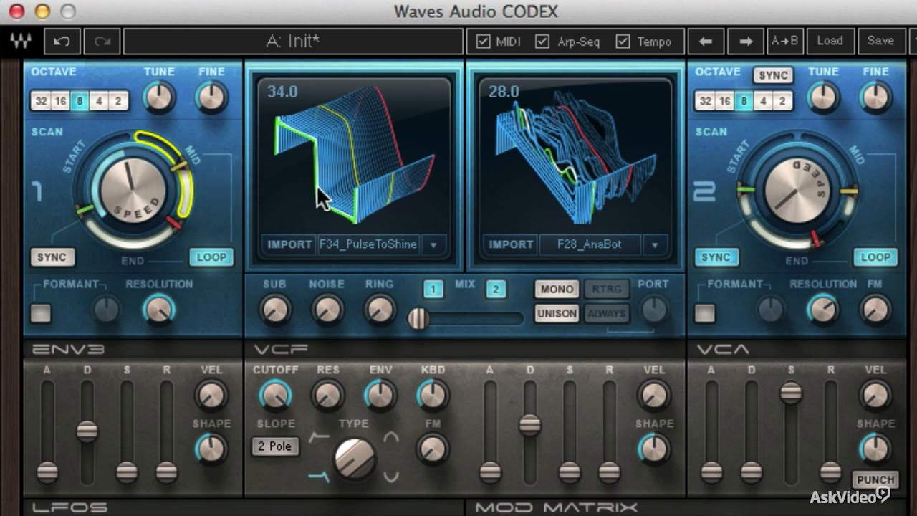
mouse_move(372, 169)
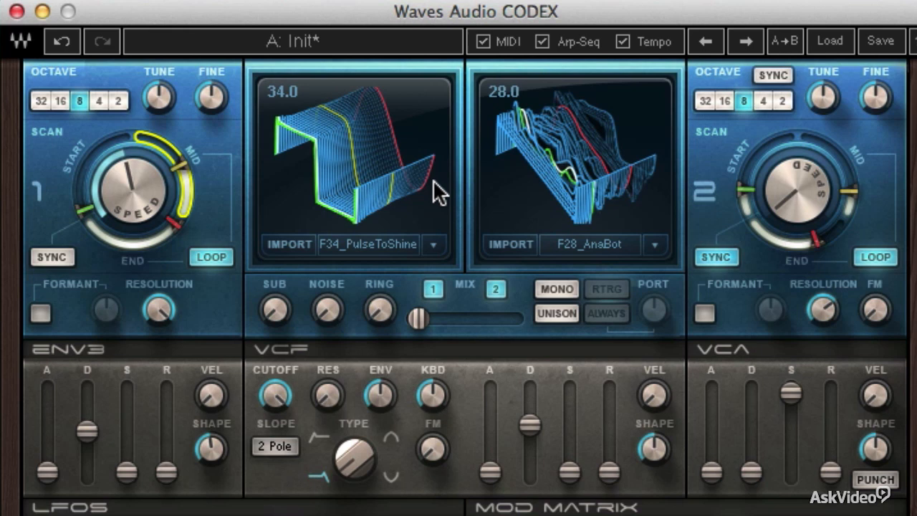
mouse_move(457, 190)
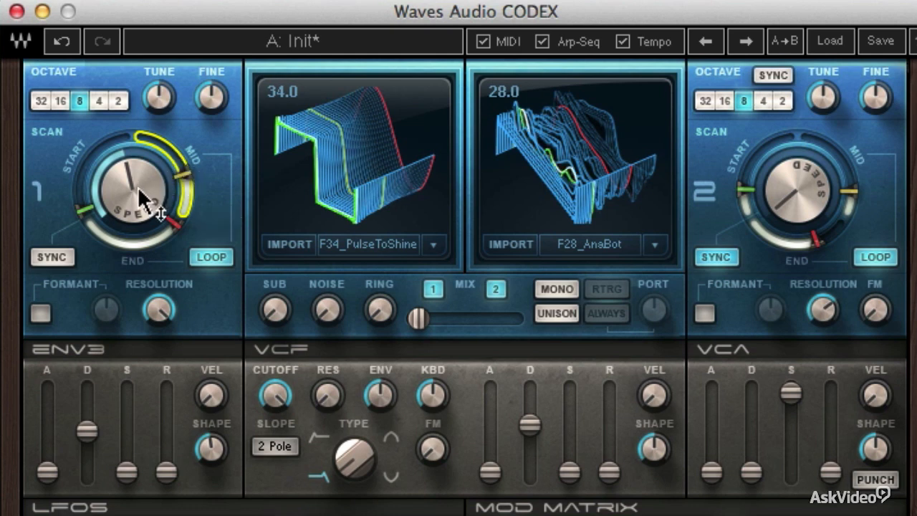
Set oscillator 1's scan speed to 100 and its scan end point to 45.
left_click_drag(133, 190, 143, 175)
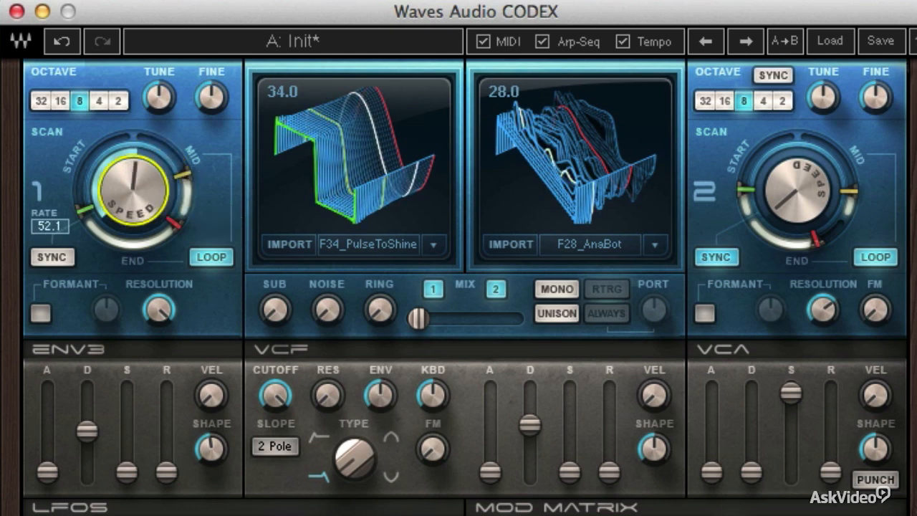
left_click_drag(133, 190, 143, 172)
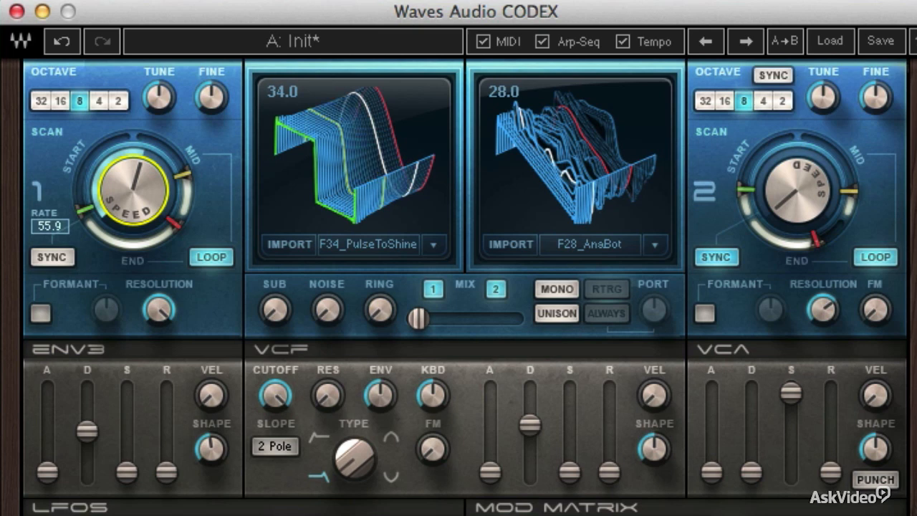
left_click_drag(137, 183, 143, 197)
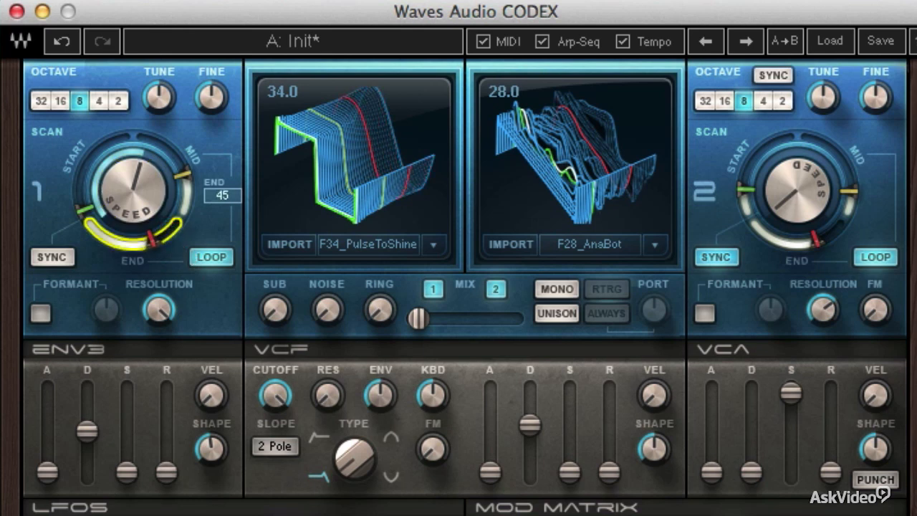
mouse_move(191, 168)
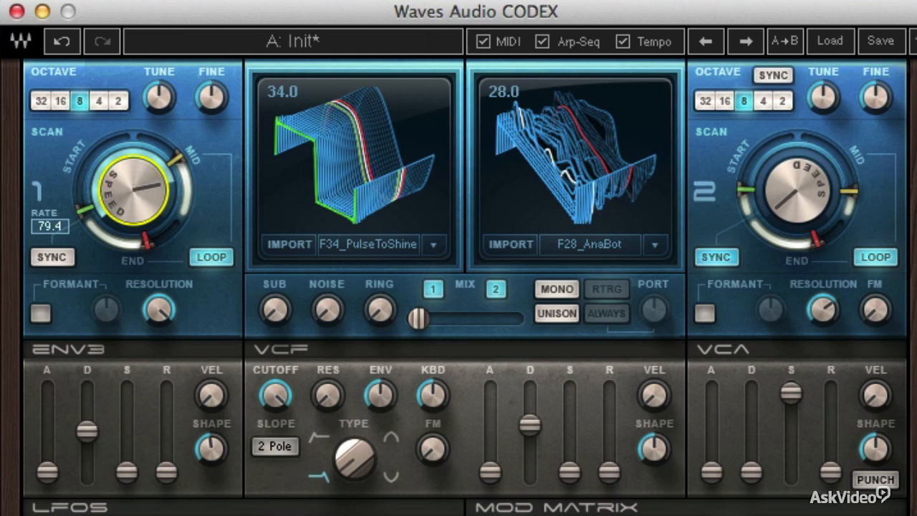
left_click_drag(133, 186, 143, 165)
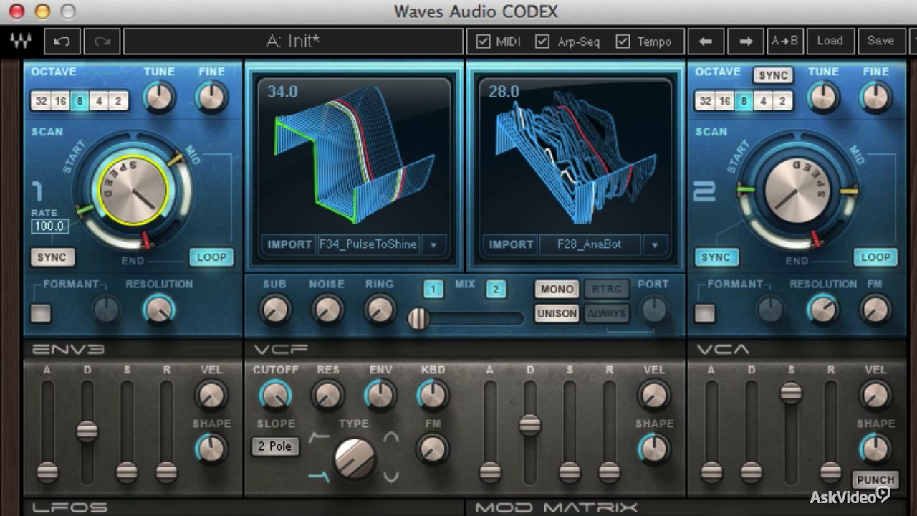
left_click_drag(136, 201, 137, 237)
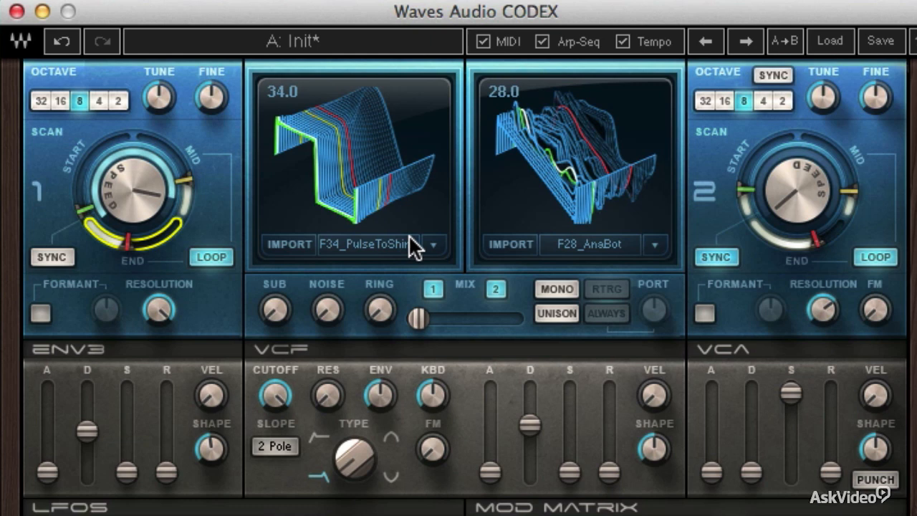
mouse_move(690, 190)
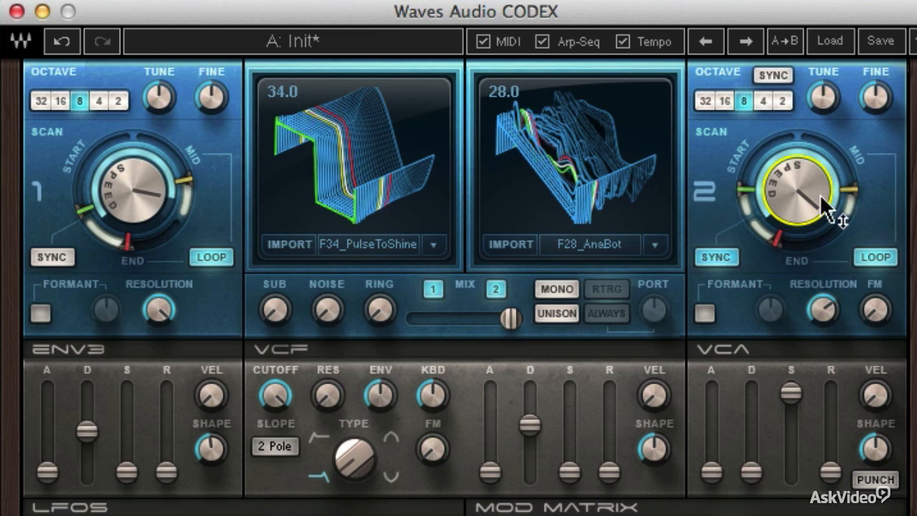
mouse_move(816, 254)
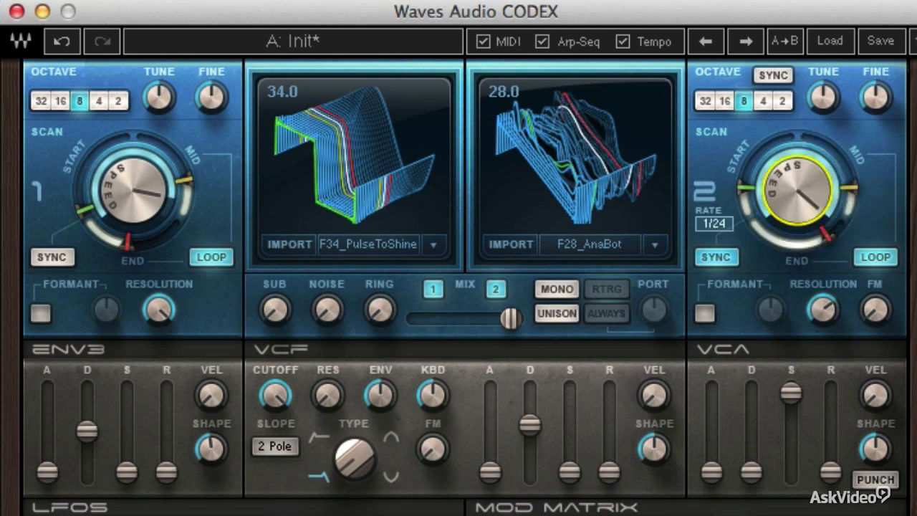
Adjust oscillator 2's Speed knob until the scan rate reads 37.2.
left_click_drag(799, 193, 803, 197)
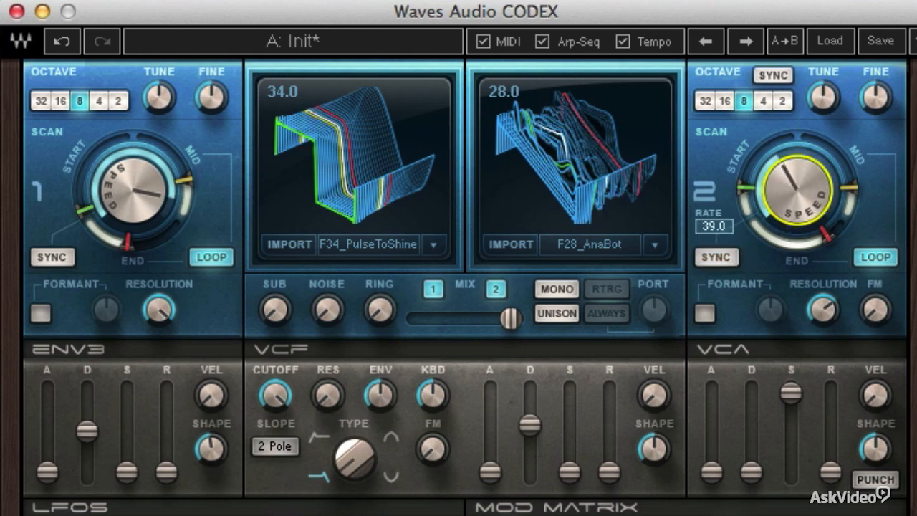
left_click_drag(795, 193, 781, 208)
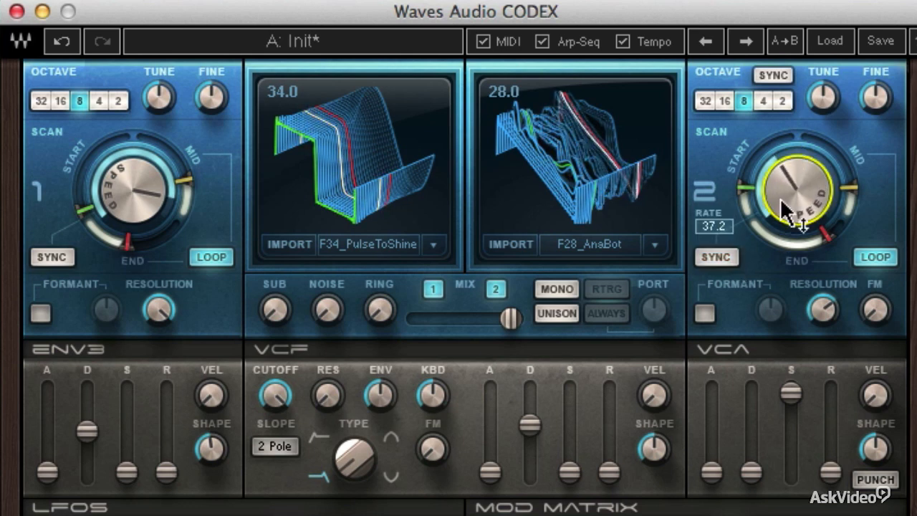